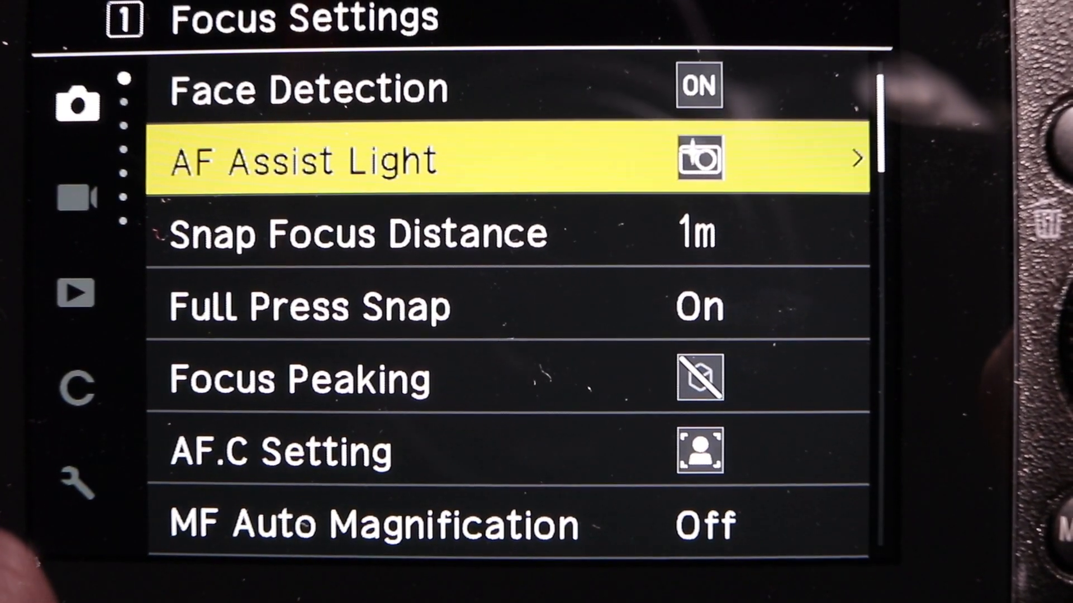
Set Focus Peaking to the Extract Edge style.
{"action": "left_click", "coordinate": [301, 380]}
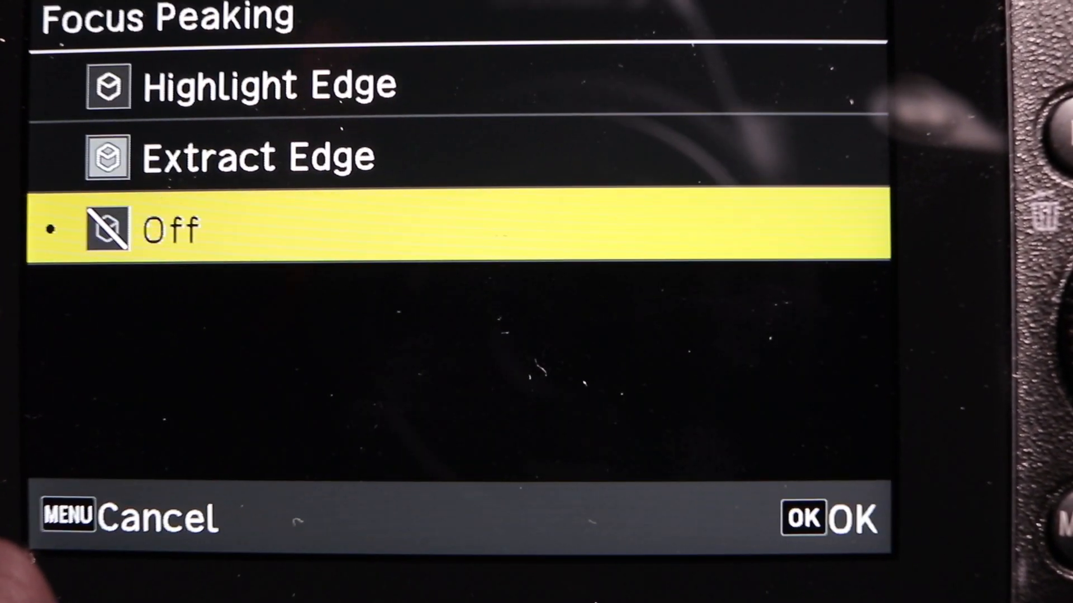
{"action": "key", "text": "Up"}
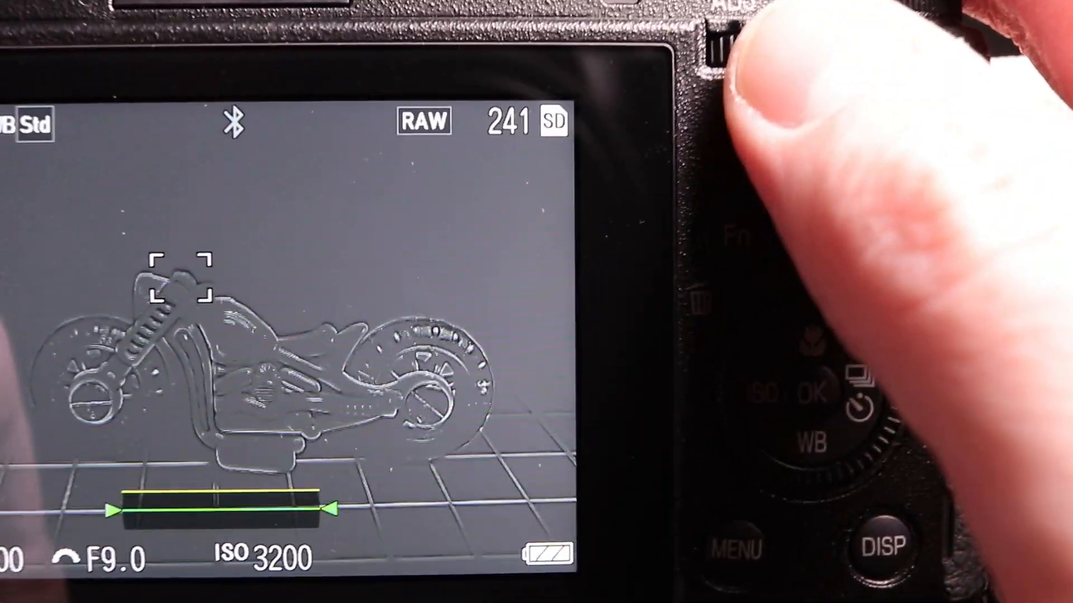
Frame the motorbike with pinpoint AF in macro mode, toggling extract-edge peaking off and on.
{"action": "left_click", "coordinate": [811, 198]}
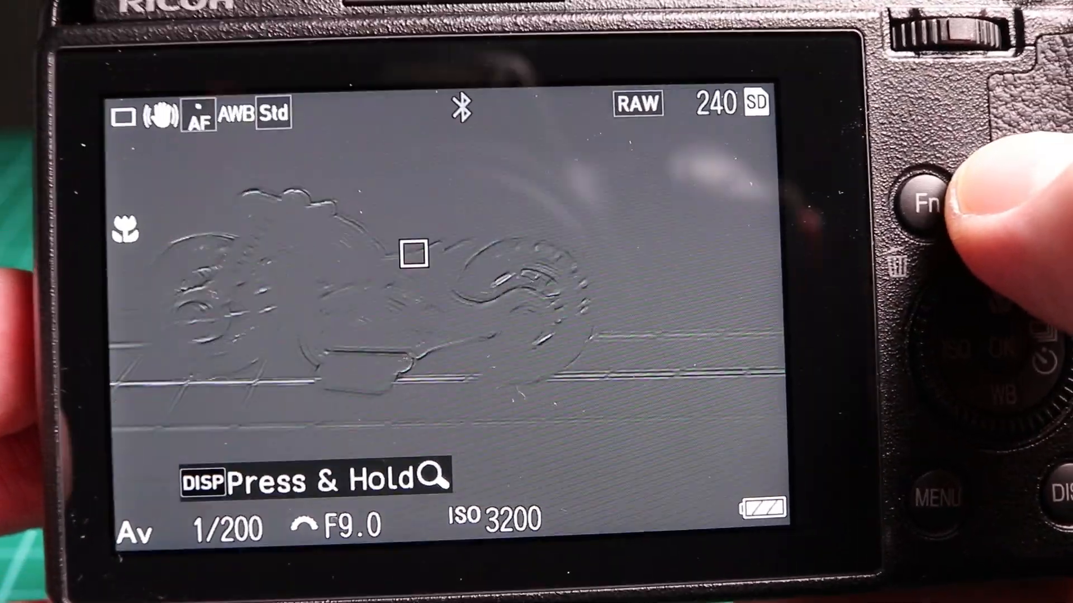
{"action": "left_click", "coordinate": [923, 225]}
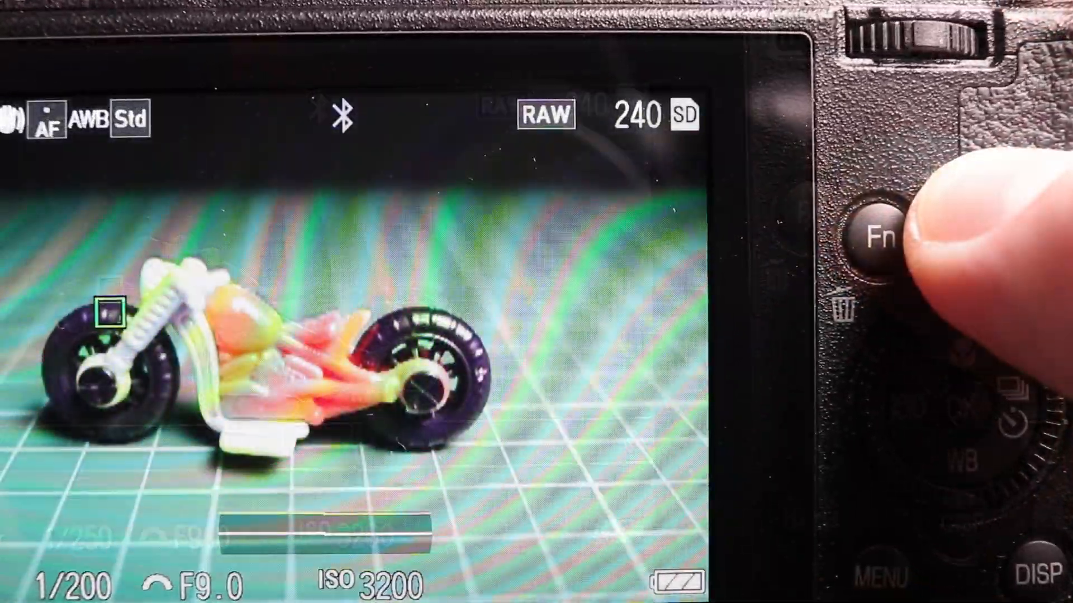
{"action": "left_click", "coordinate": [876, 235]}
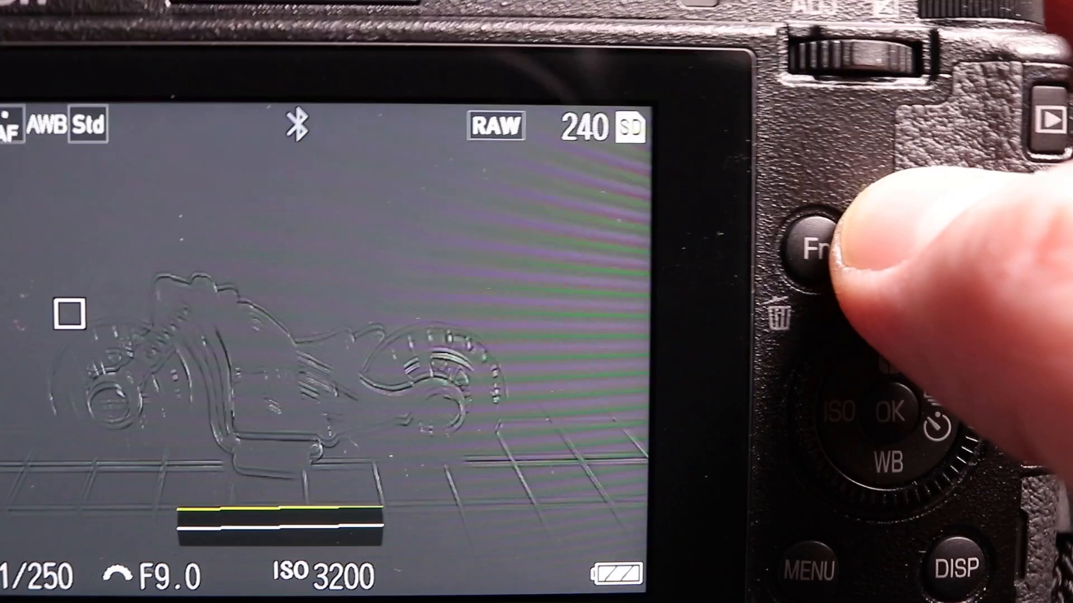
{"action": "left_click", "coordinate": [811, 246]}
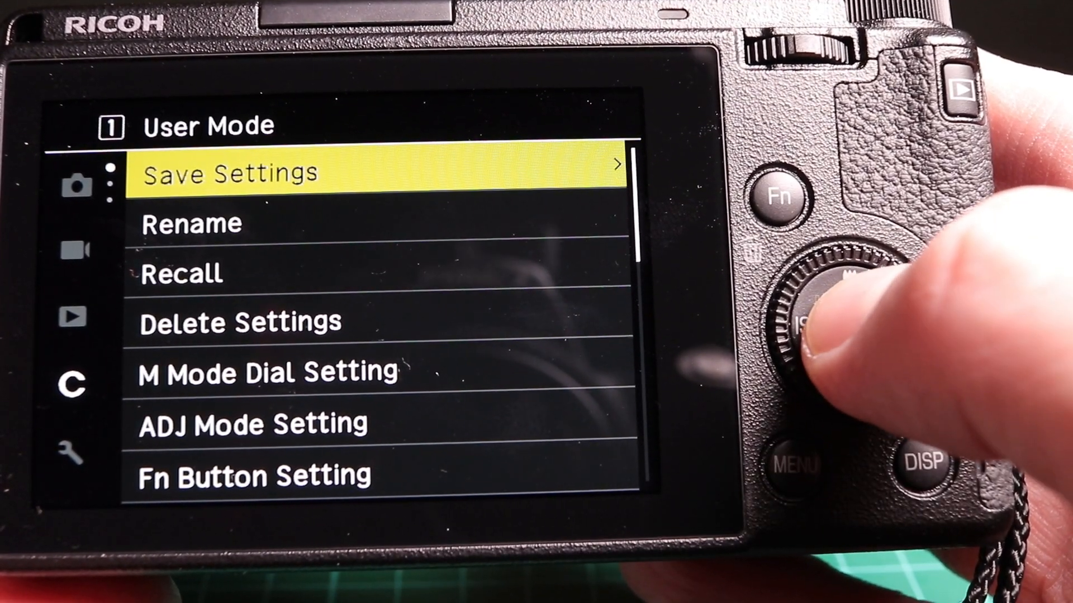
Store the current macro settings in BOX2.
{"action": "left_click", "coordinate": [845, 338]}
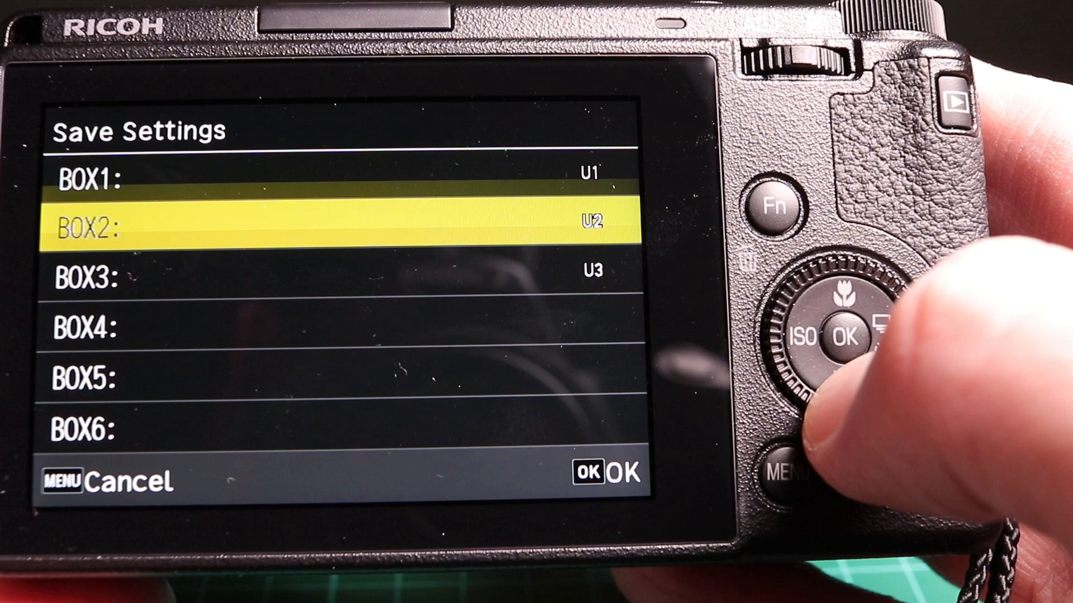
{"action": "left_click", "coordinate": [843, 340]}
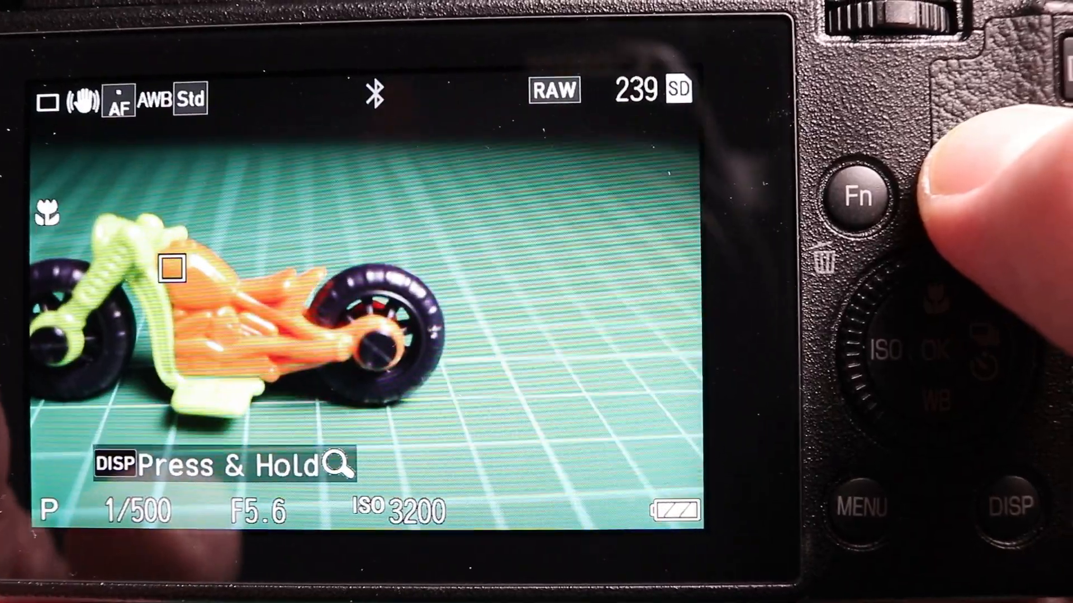
Switch to Av mode, ISO 100 with peaking off, and open Focus Settings.
{"action": "left_click", "coordinate": [857, 197]}
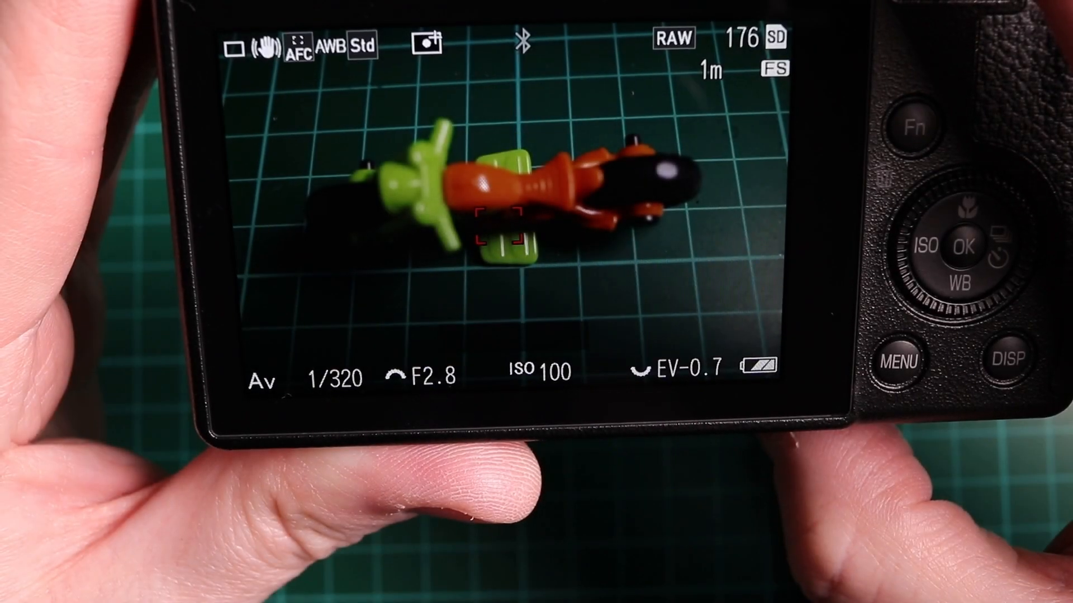
{"action": "left_click", "coordinate": [899, 361]}
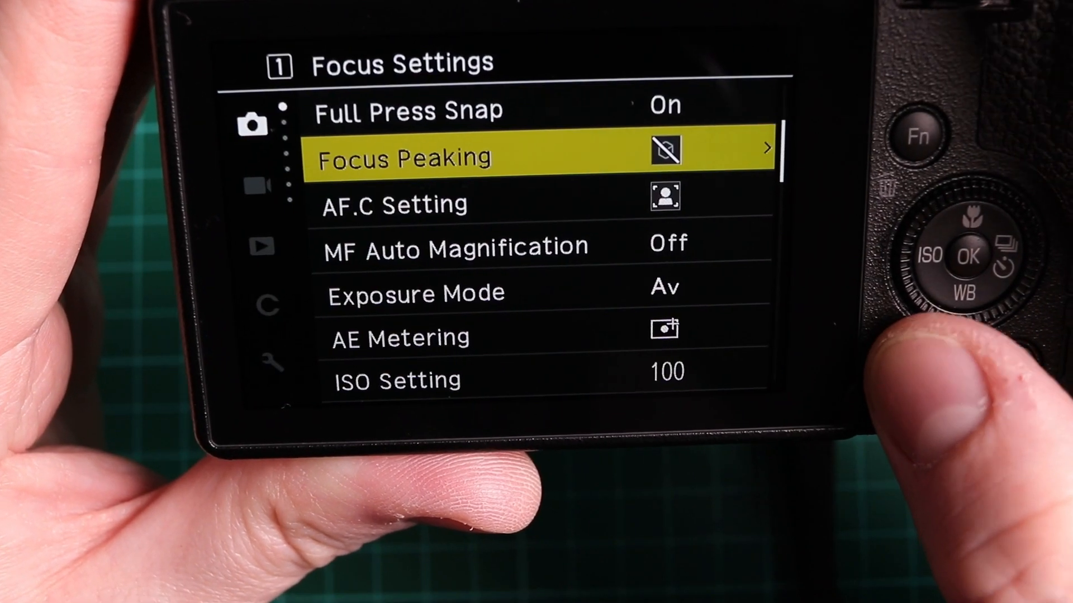